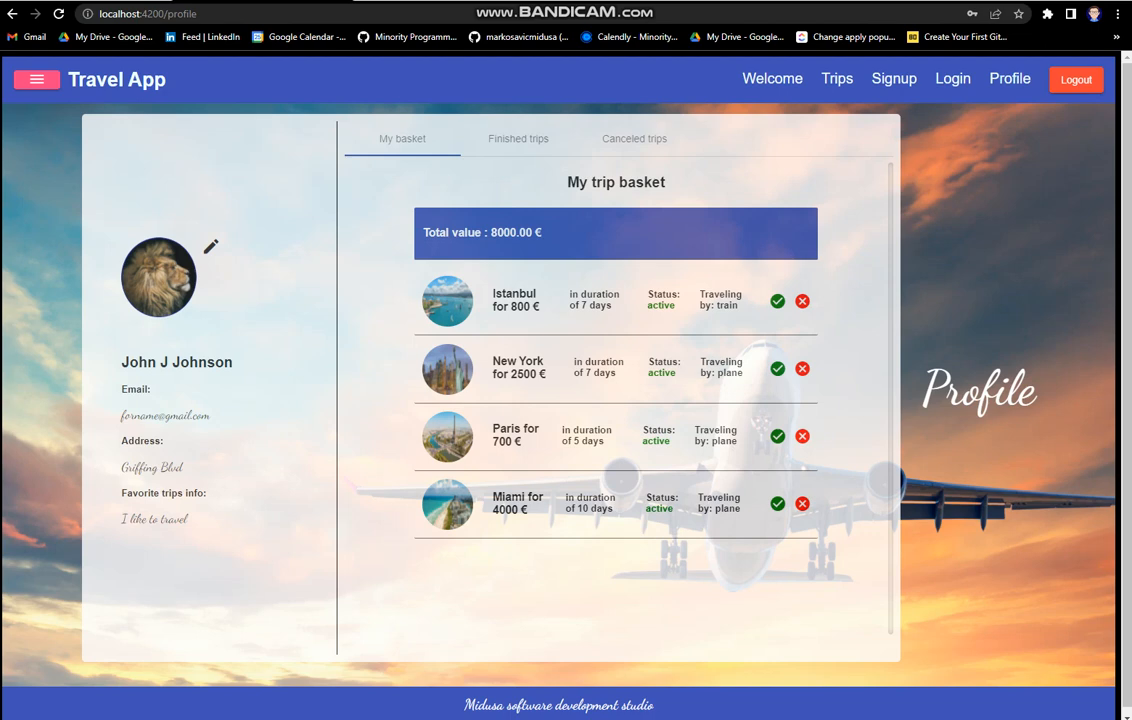
Pay for the trips in the basket, leaving it empty with a total of 0.00 €.
left_click(802, 368)
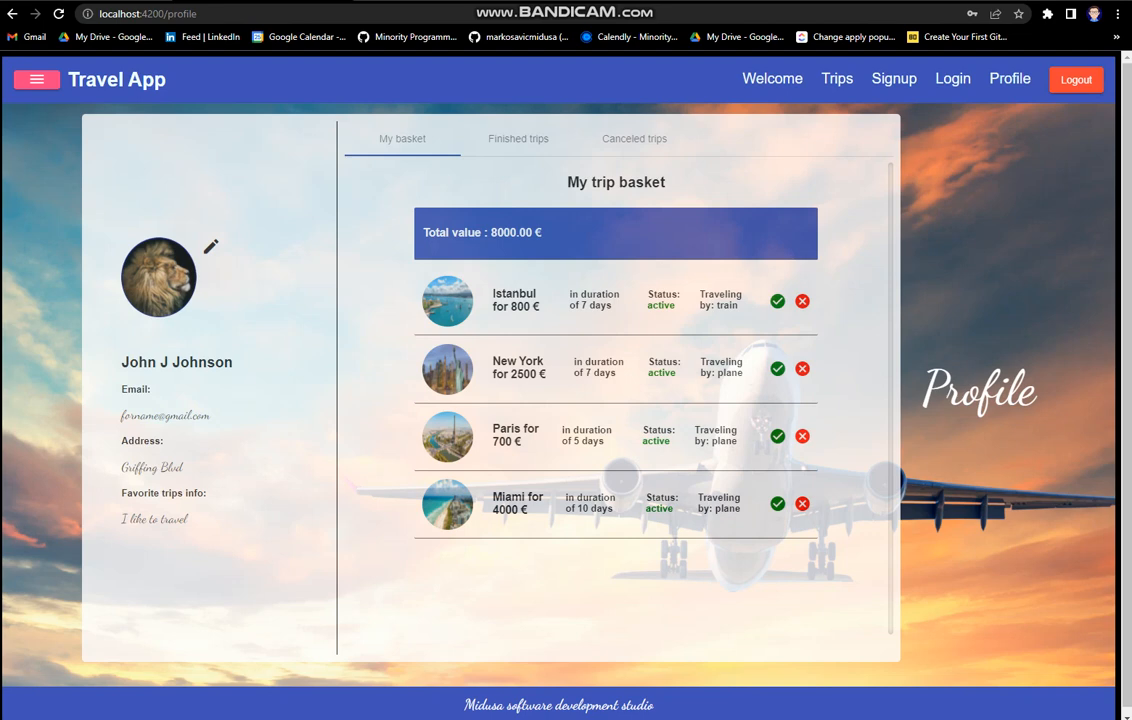
left_click(776, 300)
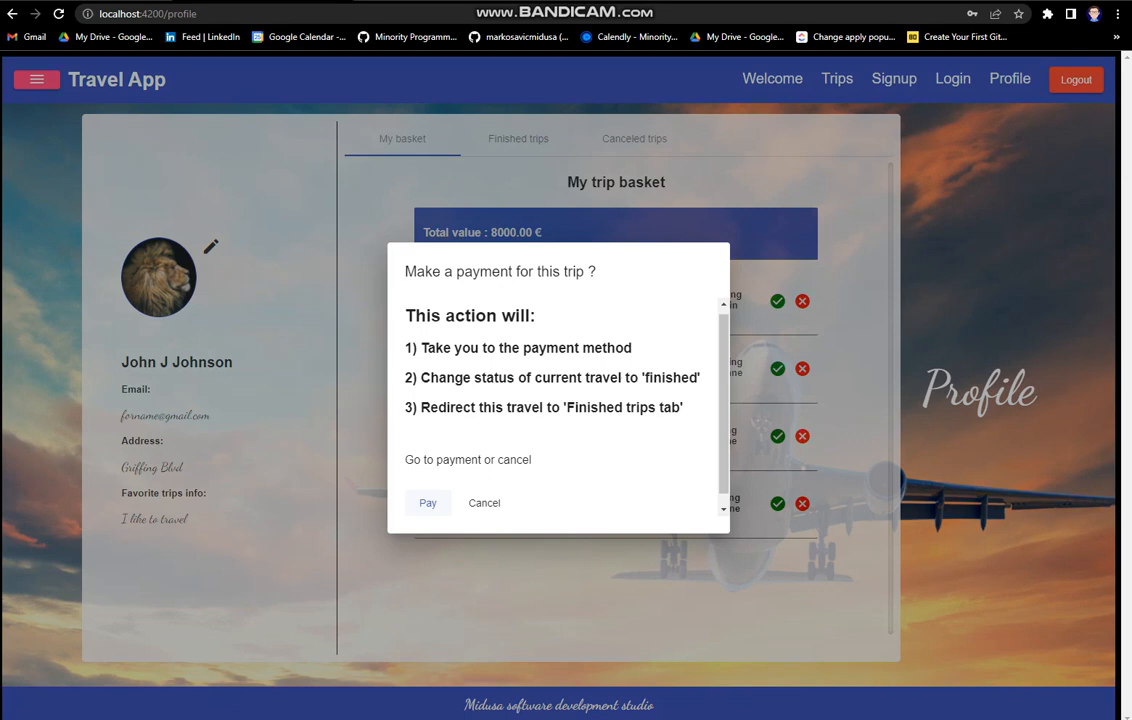
left_click(38, 80)
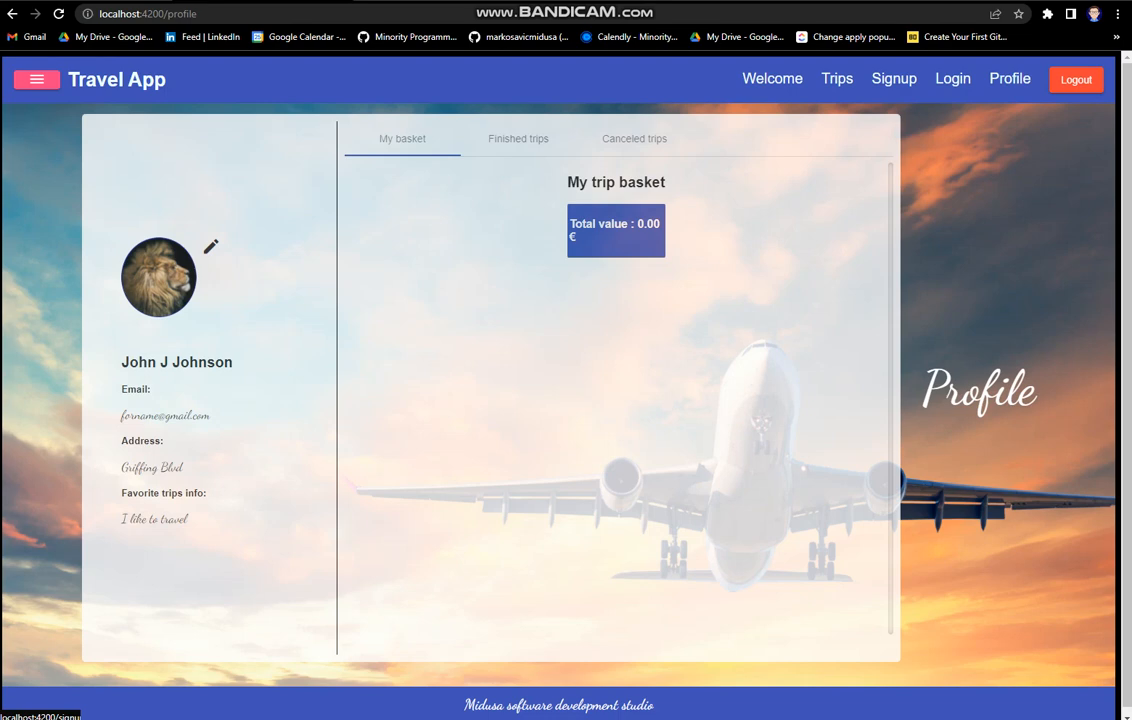
Review the My basket, Finished trips and Canceled trips lists, ending on Finished trips.
left_click(518, 138)
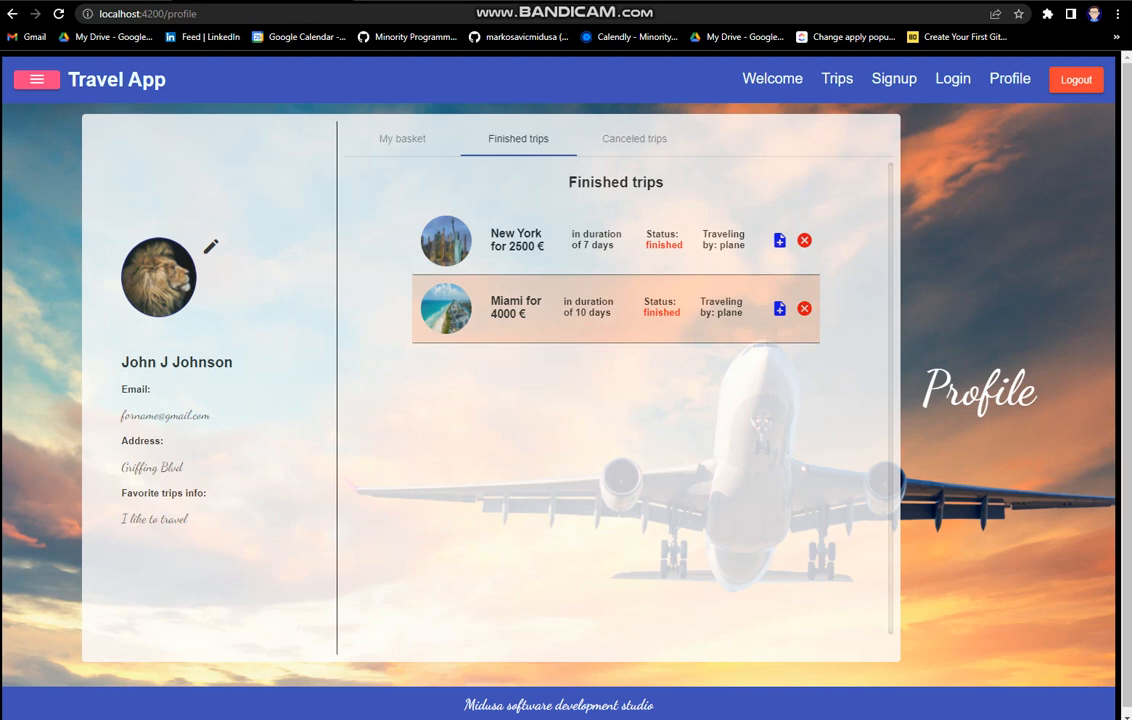
left_click(634, 138)
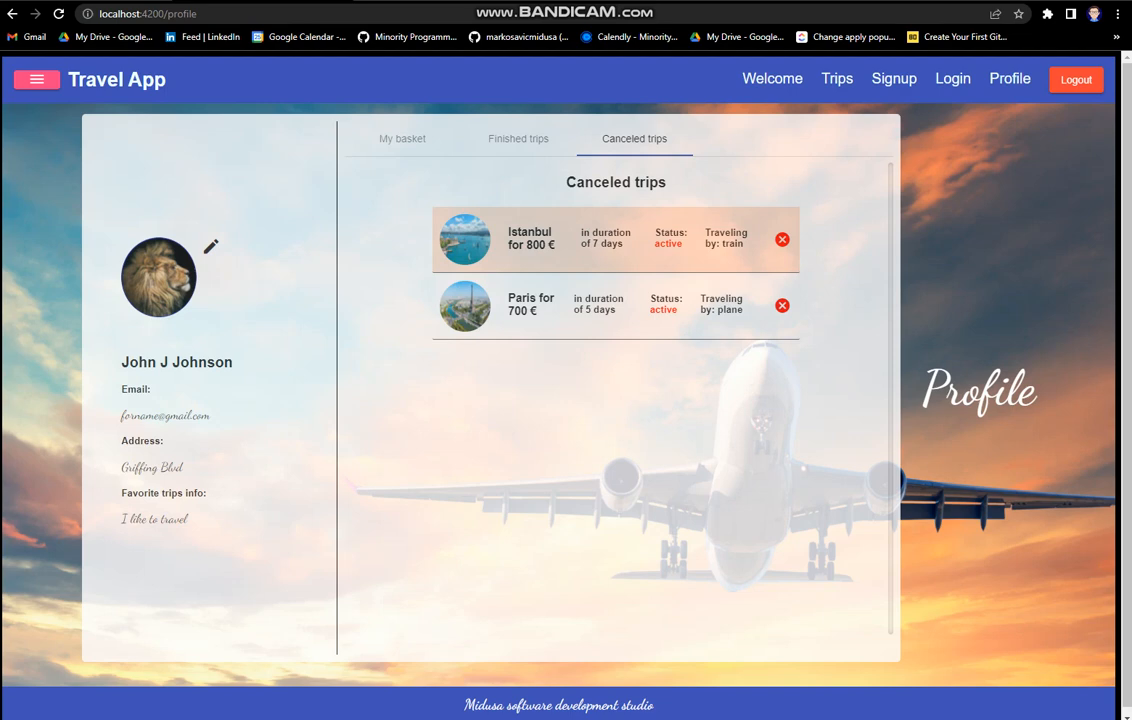
left_click(402, 138)
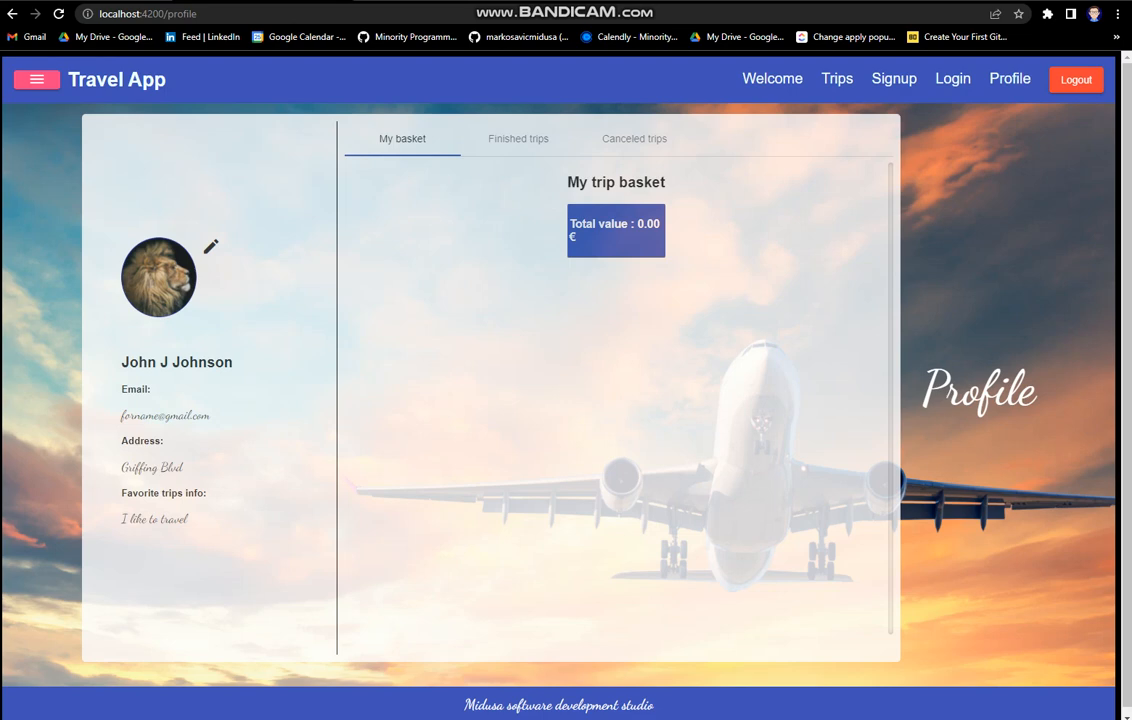
left_click(634, 138)
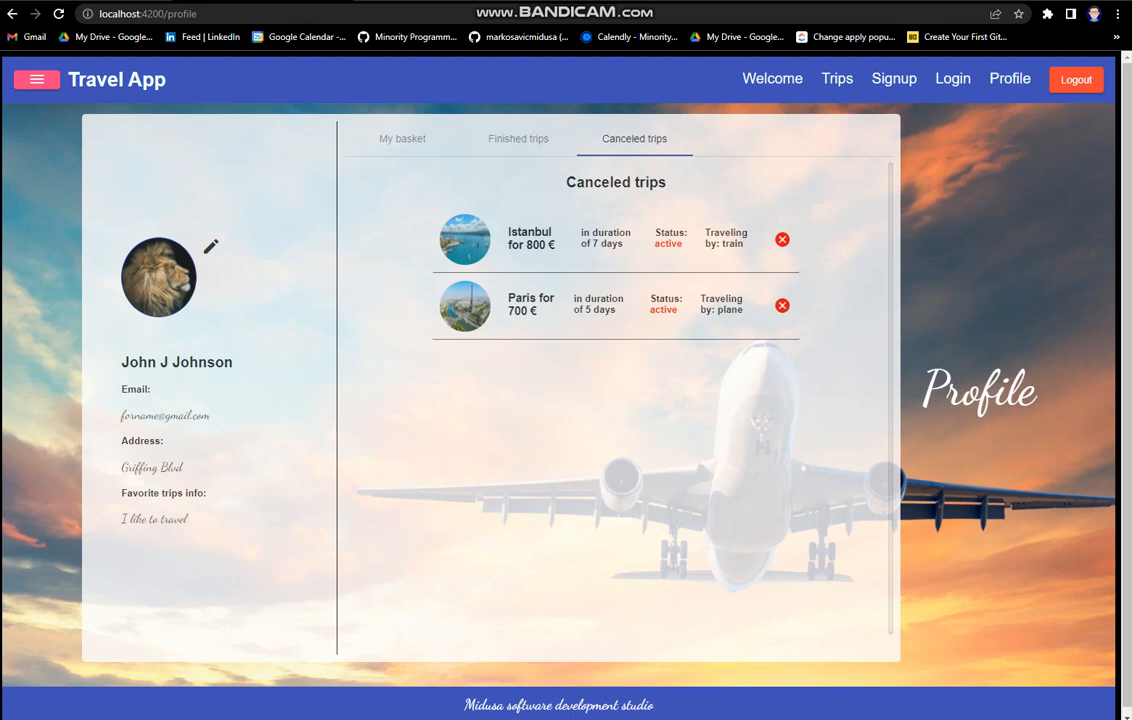
left_click(402, 138)
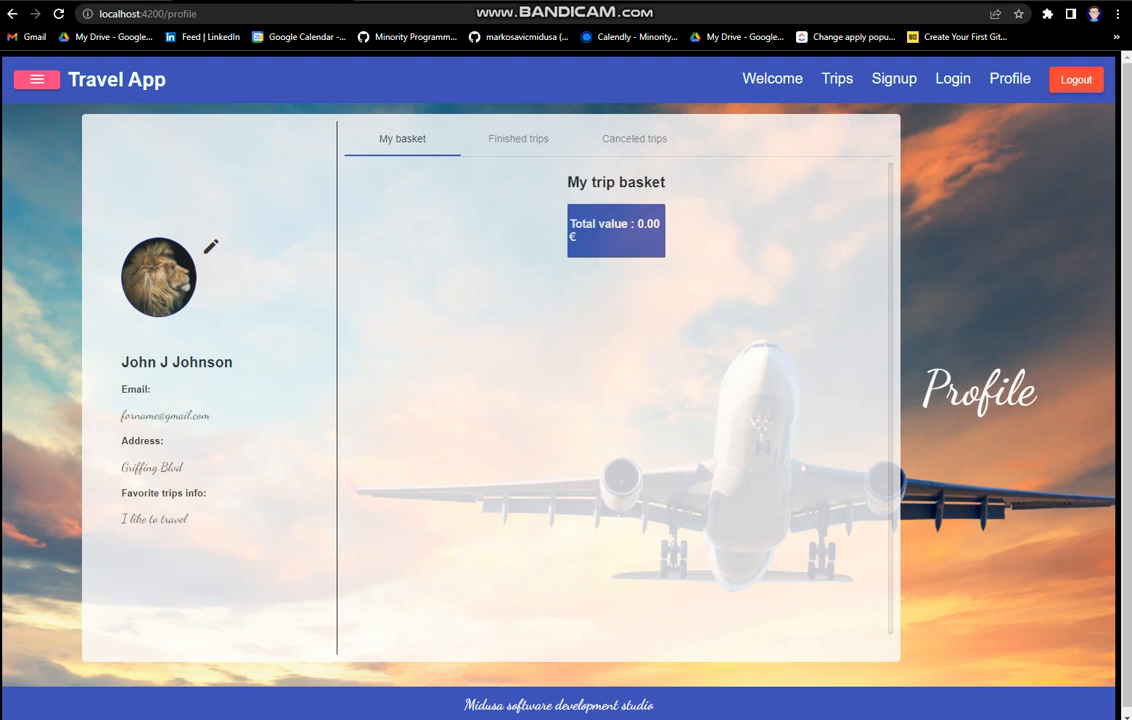
left_click(634, 138)
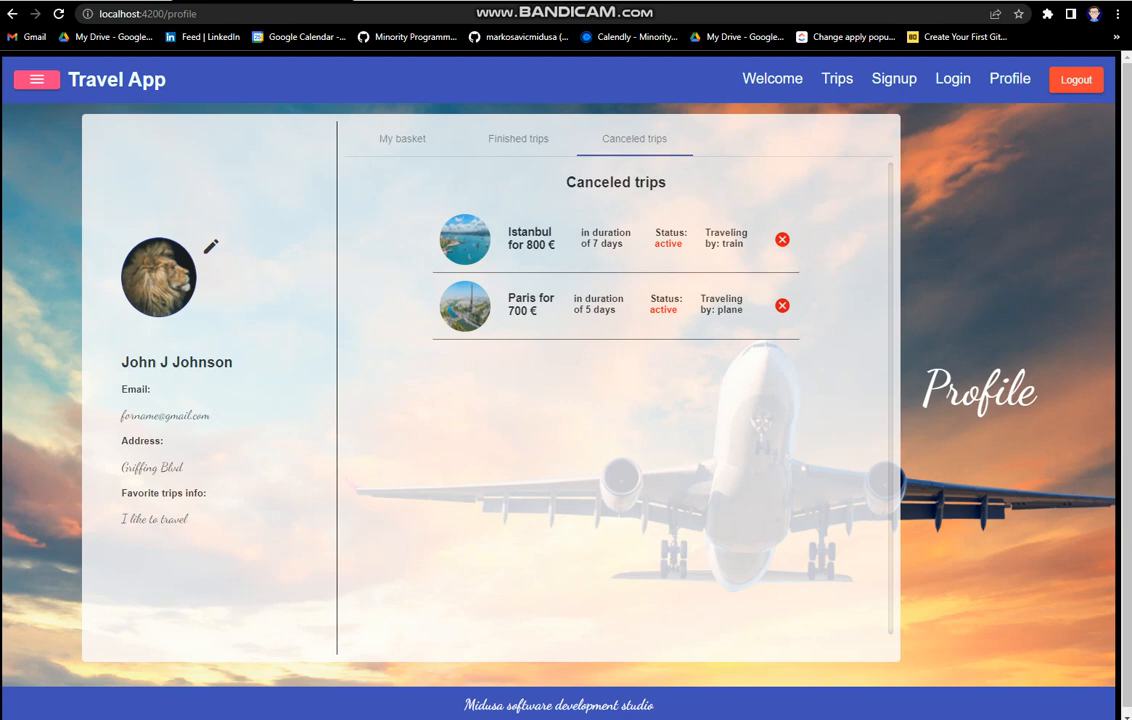
left_click(518, 138)
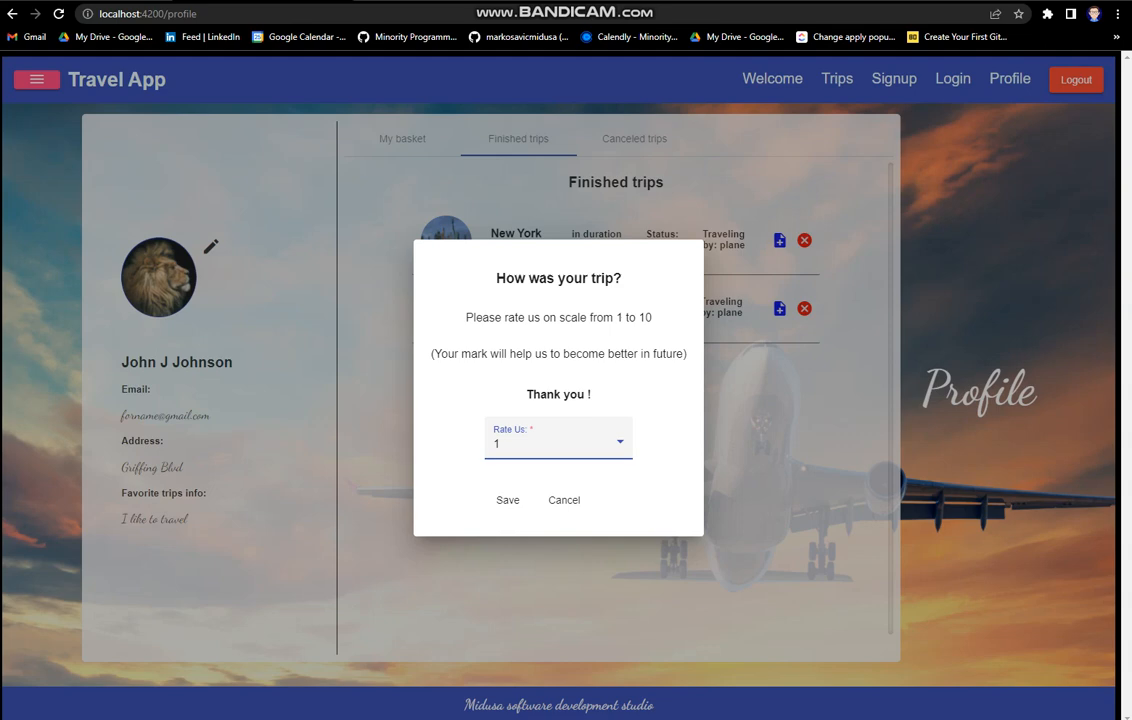
Choose a rating score of 1 for the finished trip from the Rate Us list.
left_click(558, 444)
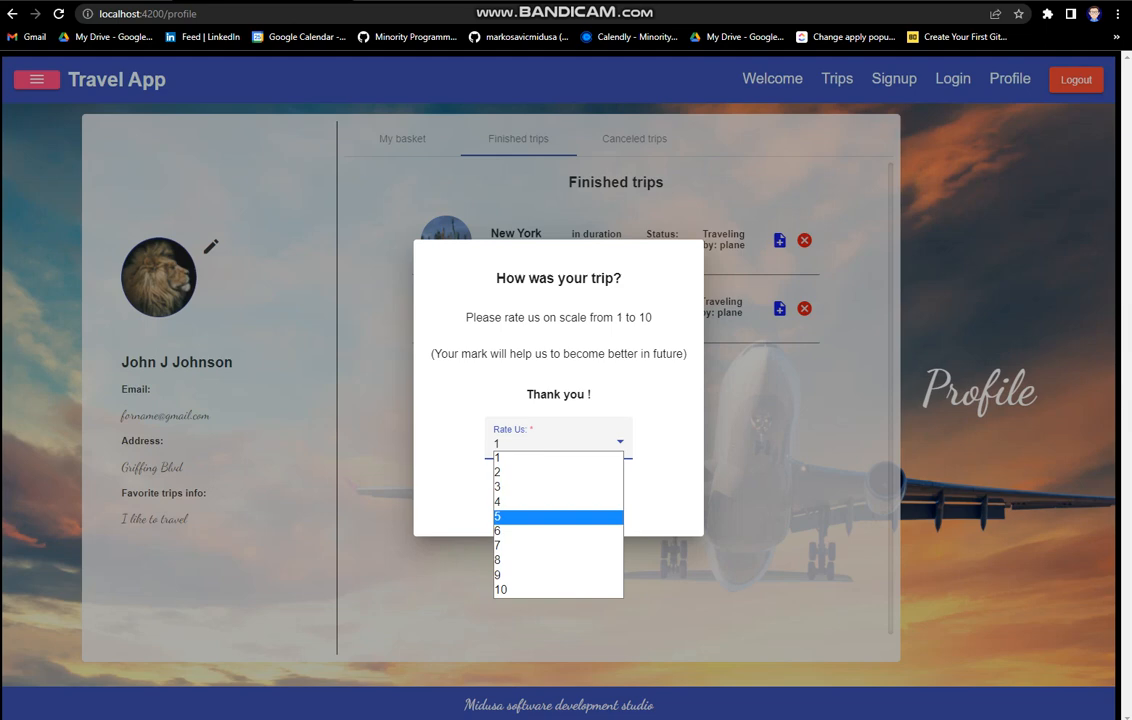
left_click(496, 456)
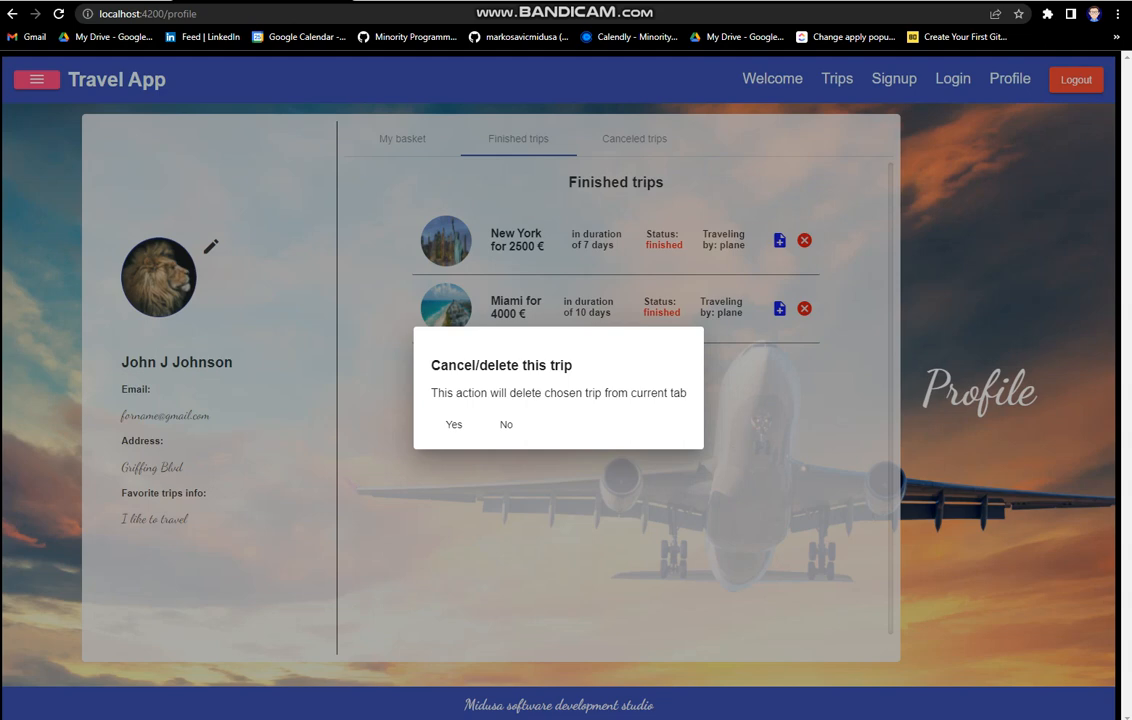
mouse_move(452, 424)
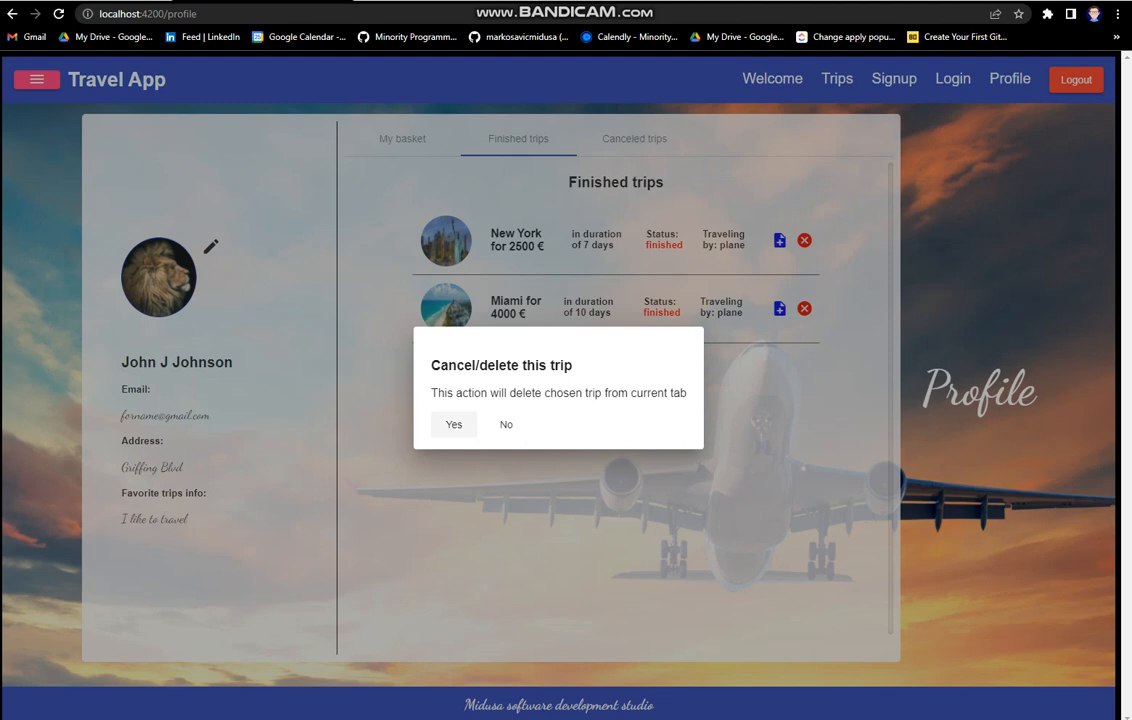
Keep the finished trip by answering No, then return to the Welcome page.
left_click(506, 424)
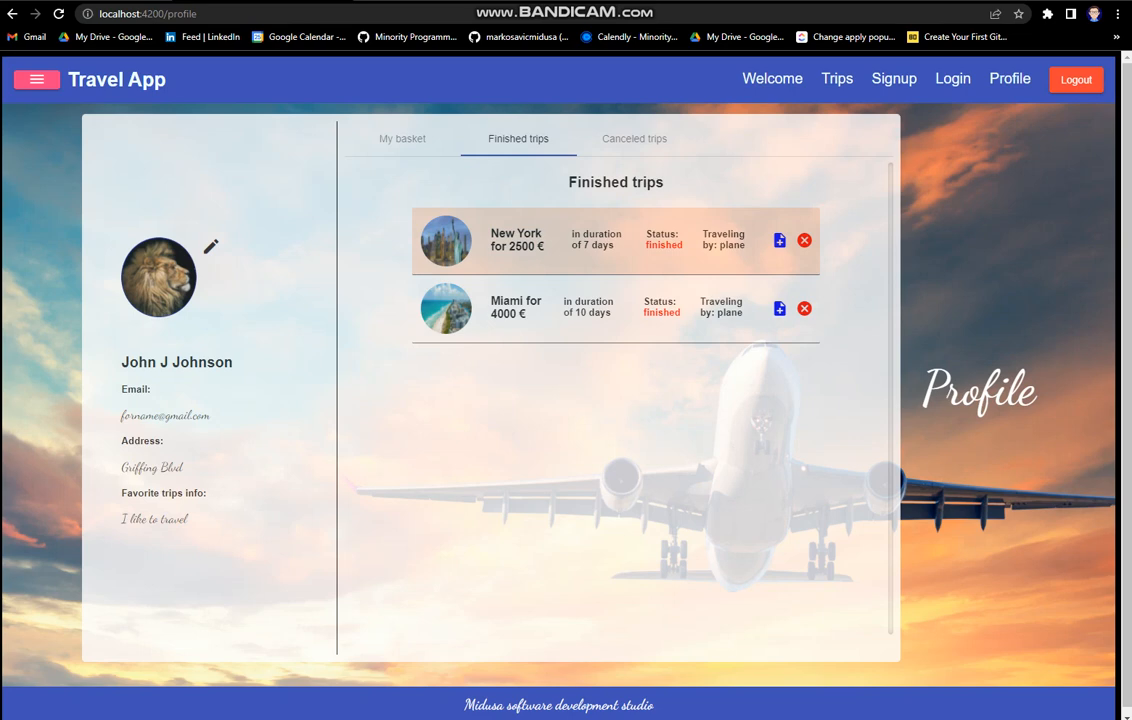
left_click(634, 138)
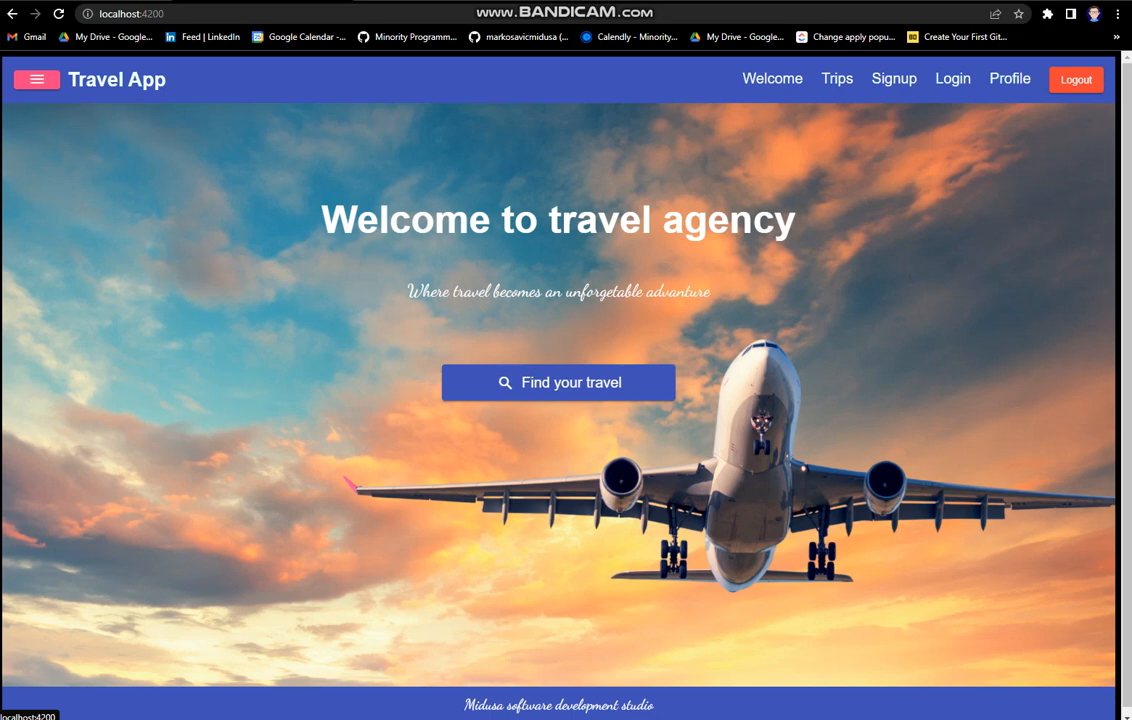
Check the profile's Finished and empty Canceled trips lists, then go to the Trips destinations.
left_click(1008, 78)
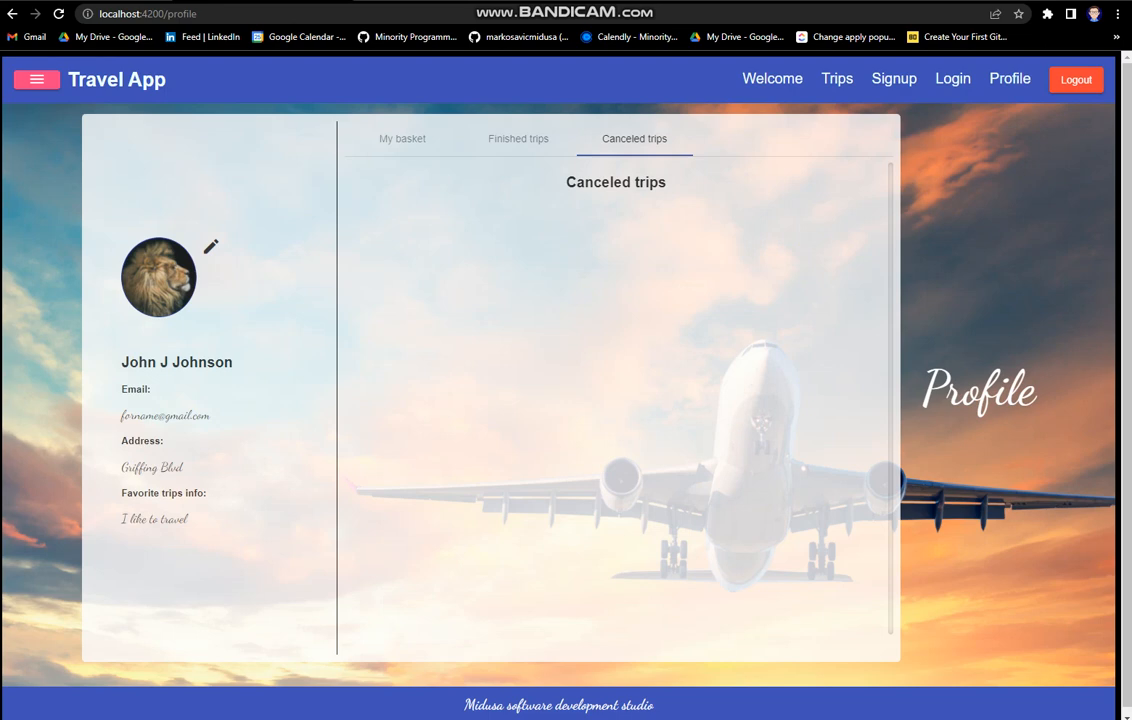
left_click(518, 138)
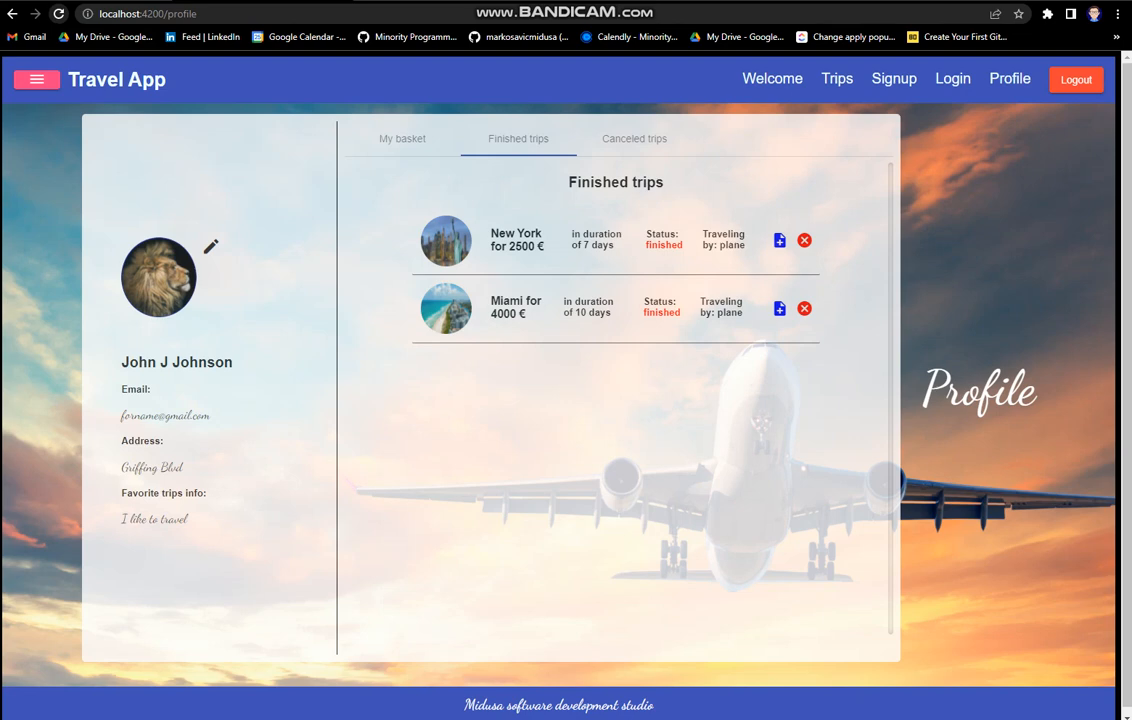
left_click(402, 138)
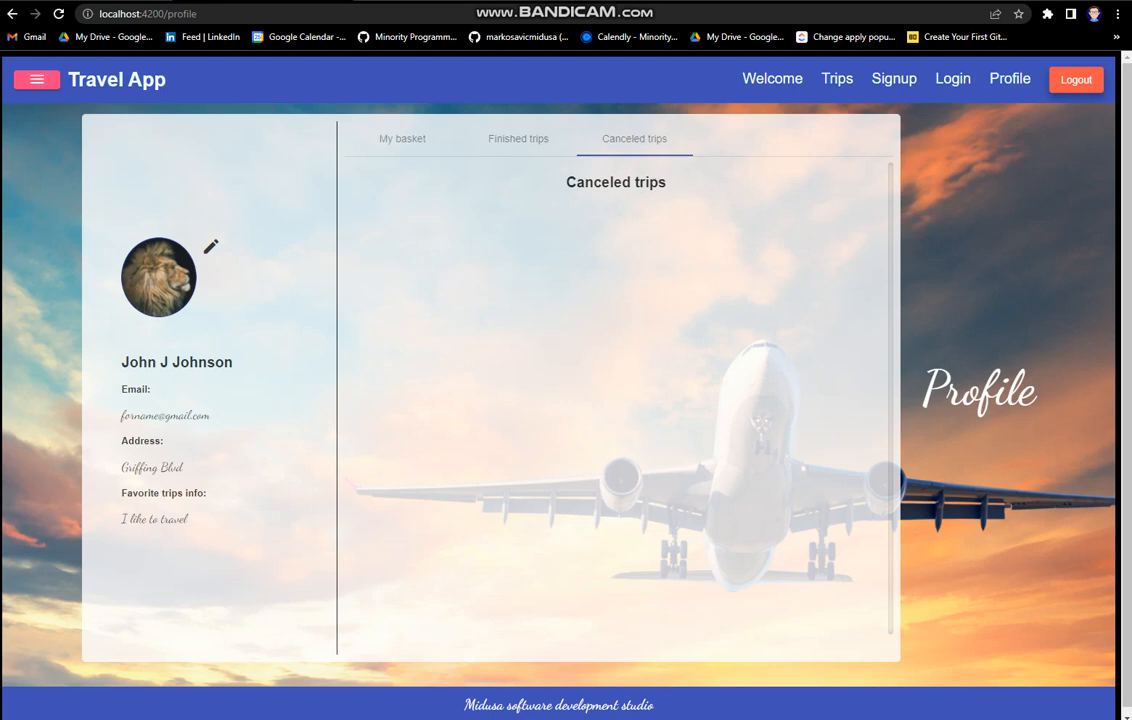
left_click(38, 80)
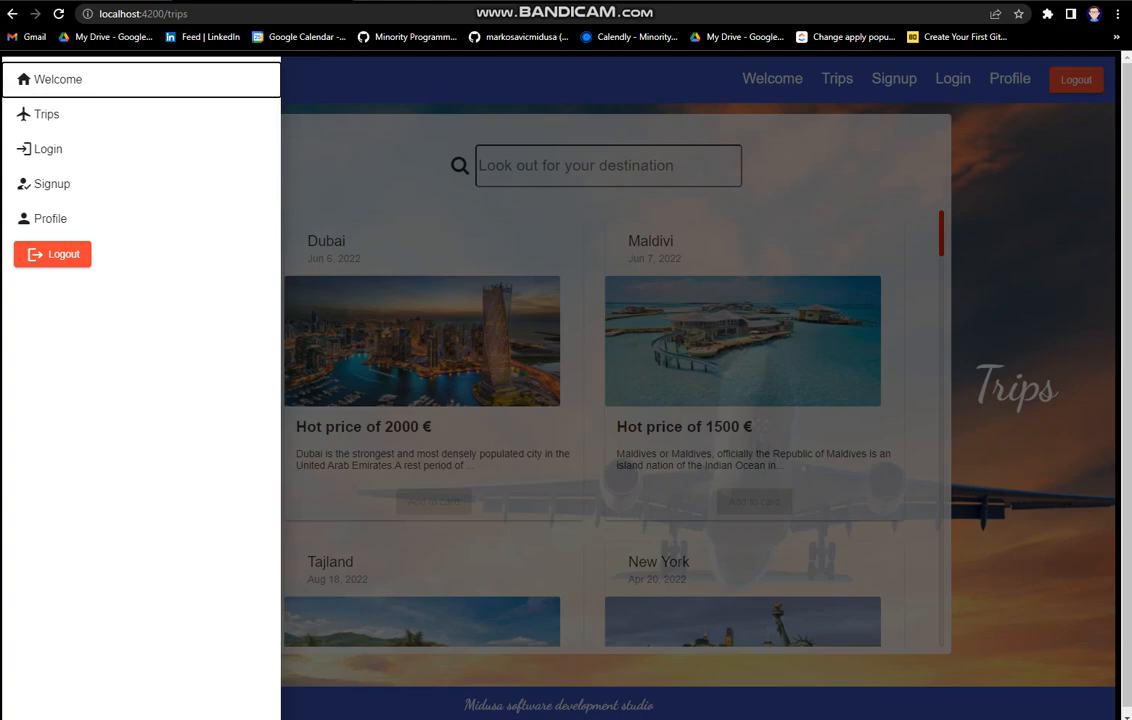
Return to the Welcome page and log out of the account.
left_click(38, 80)
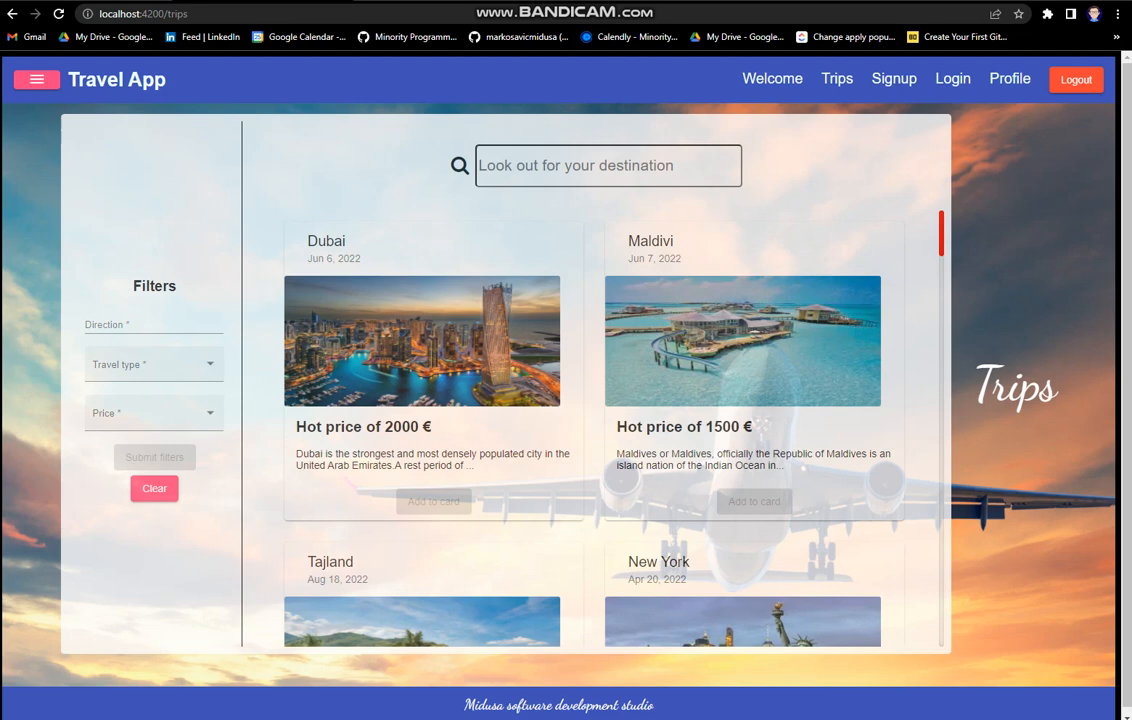
left_click(952, 78)
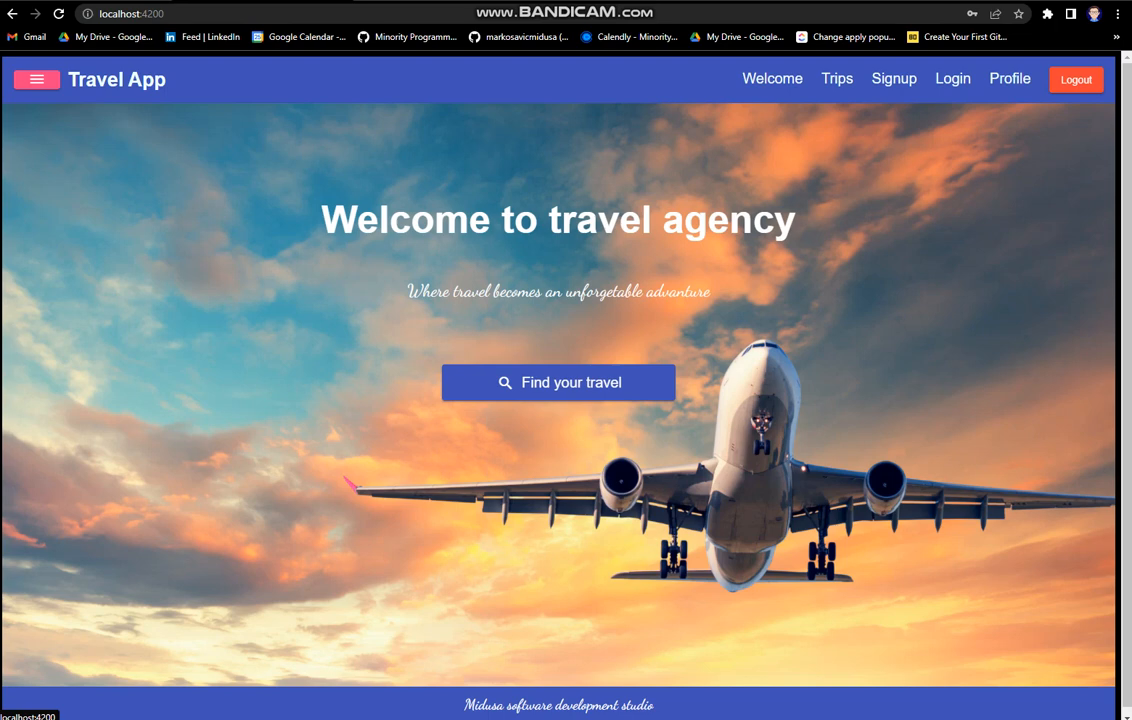
left_click(894, 78)
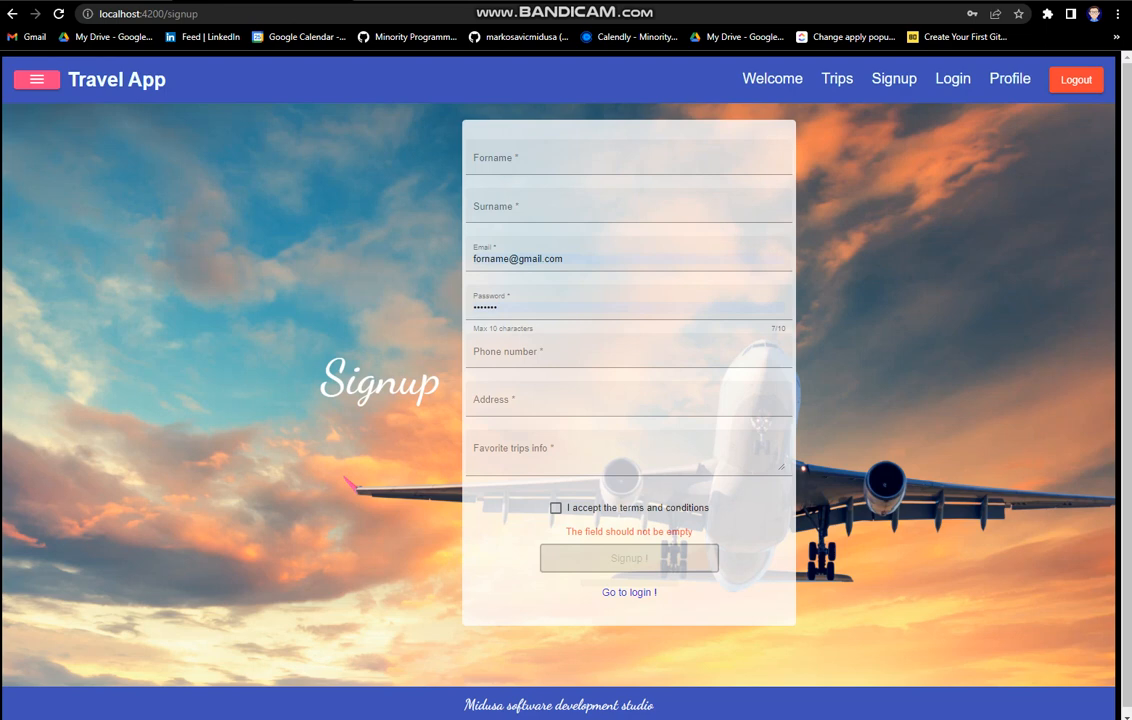